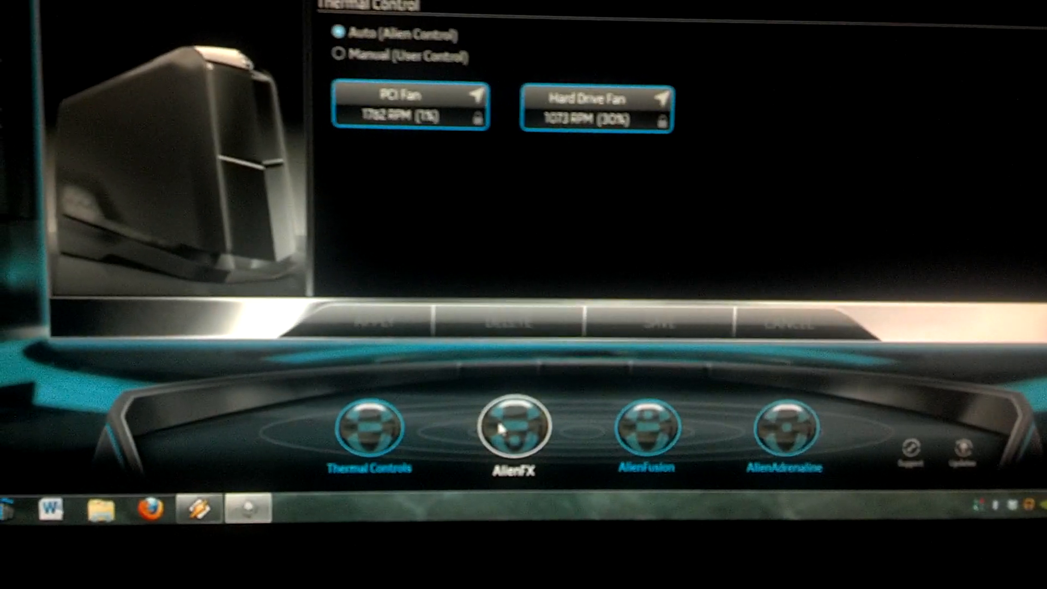
left_click(512, 427)
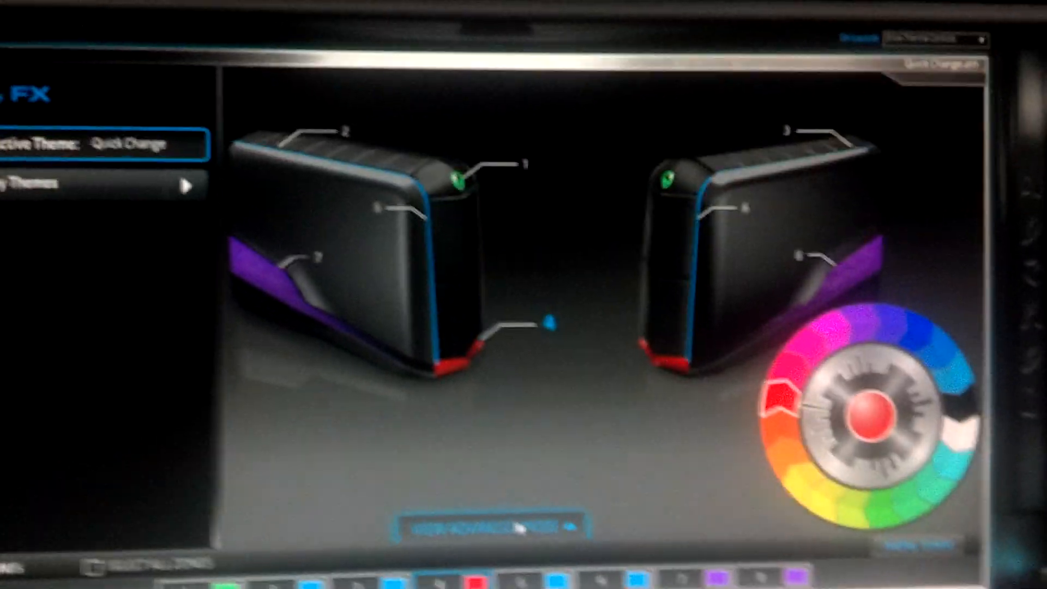
left_click(487, 527)
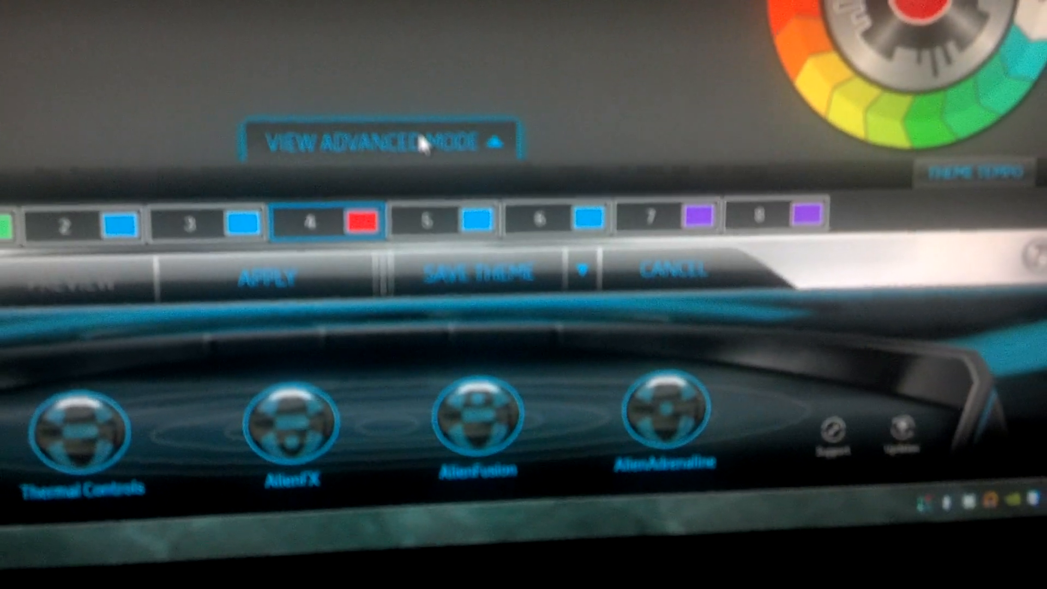
left_click(385, 142)
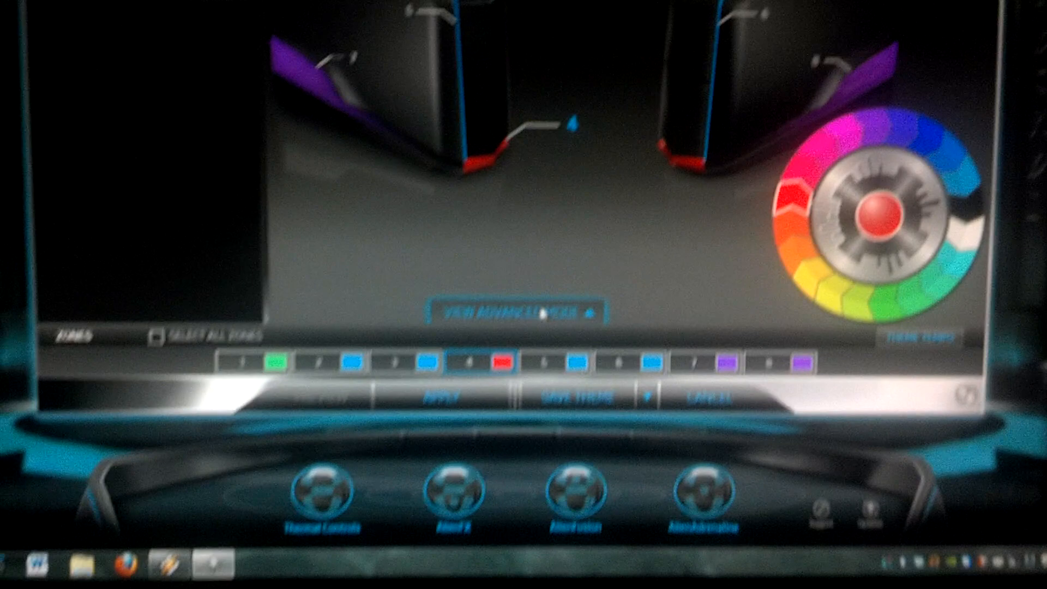